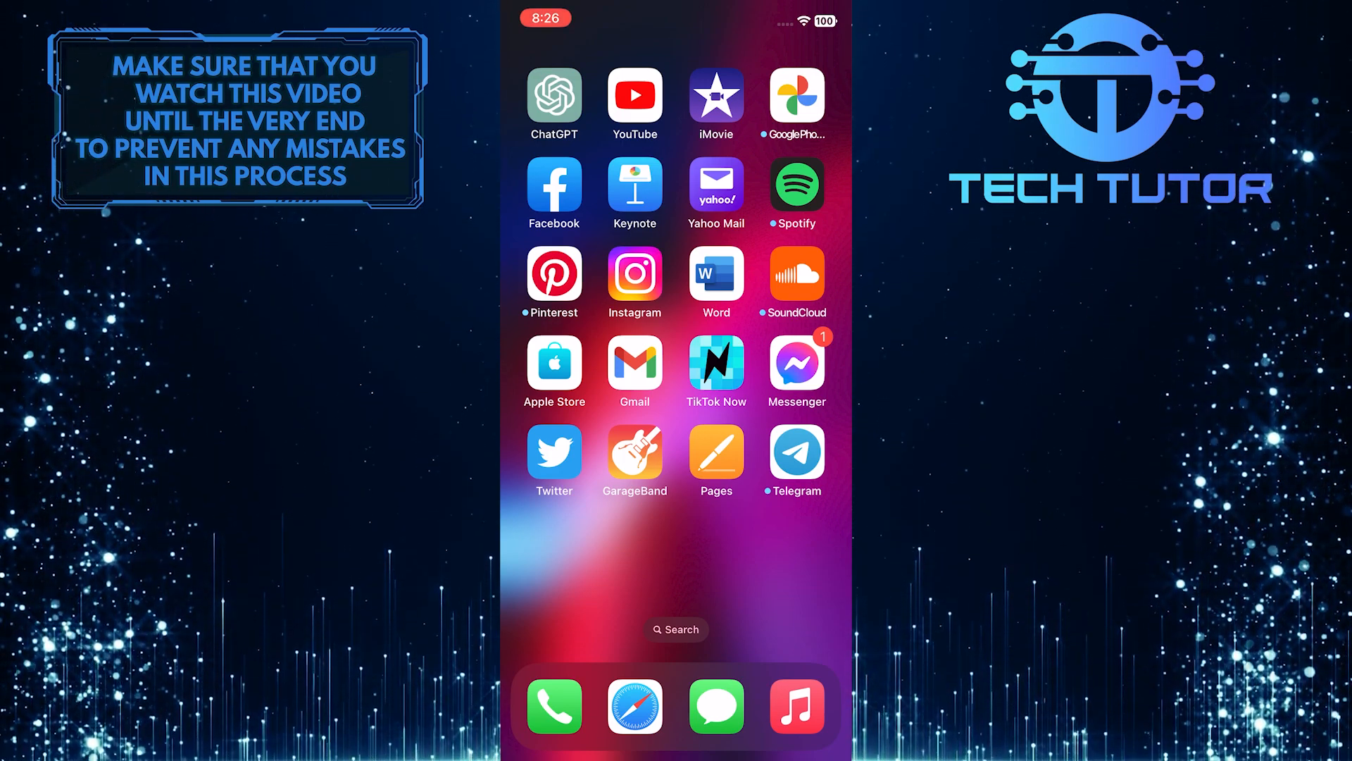
# Launch YouTube and start a new Short from the create options.
pyautogui.click(634, 96)
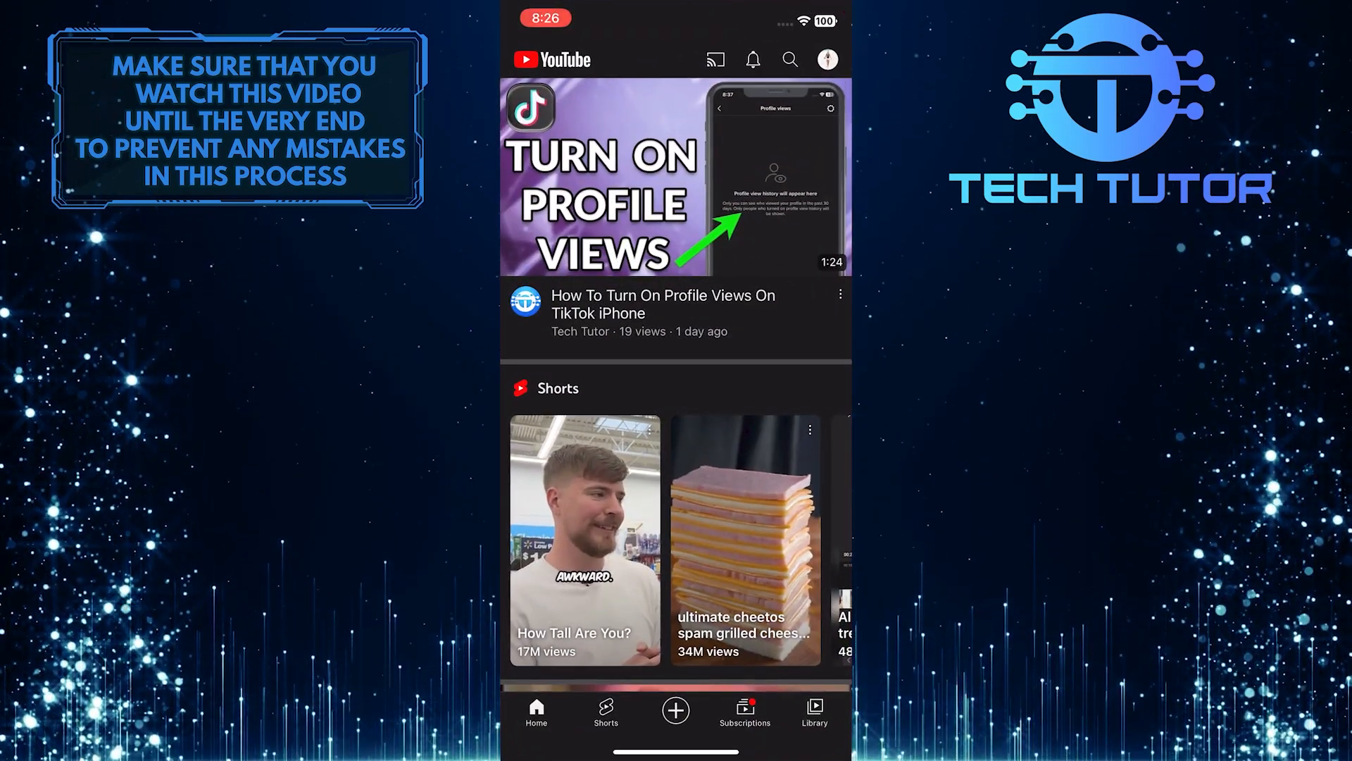
pyautogui.click(675, 717)
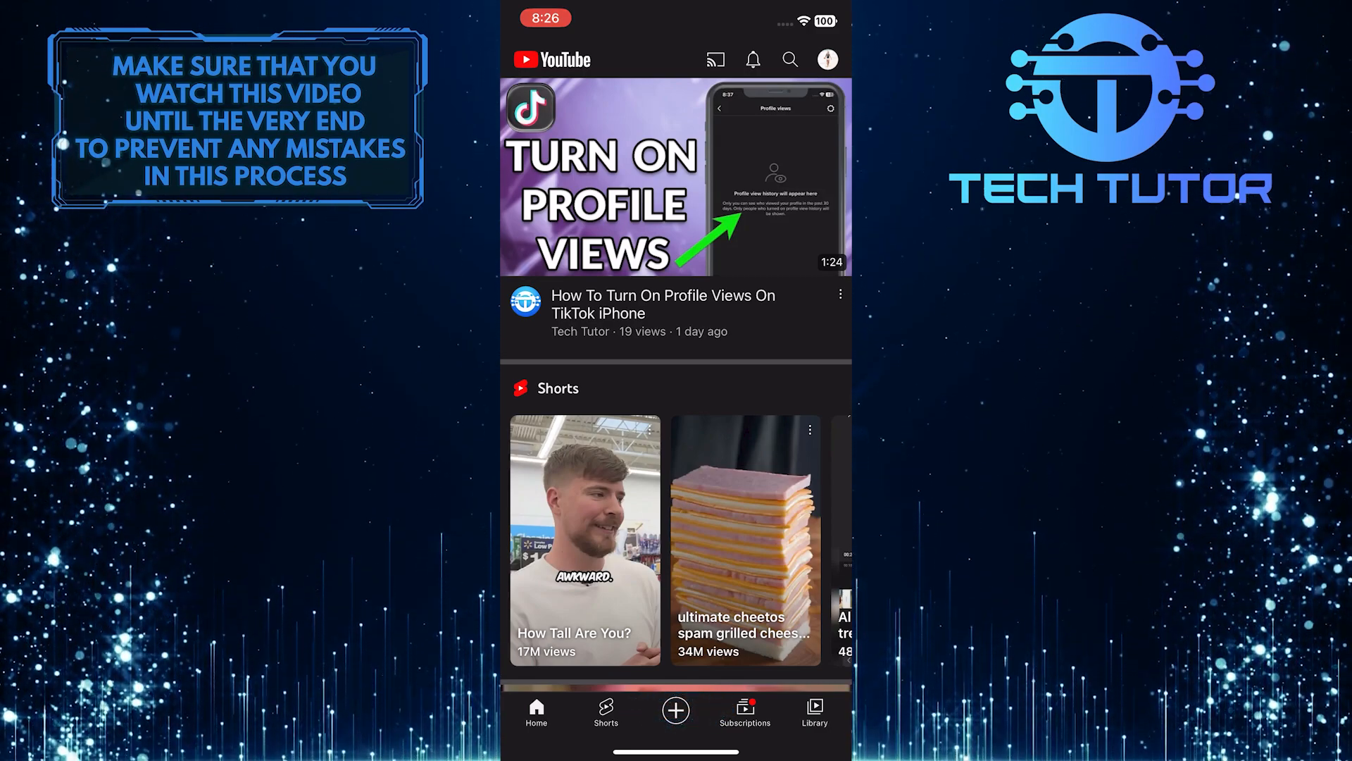
pyautogui.click(676, 710)
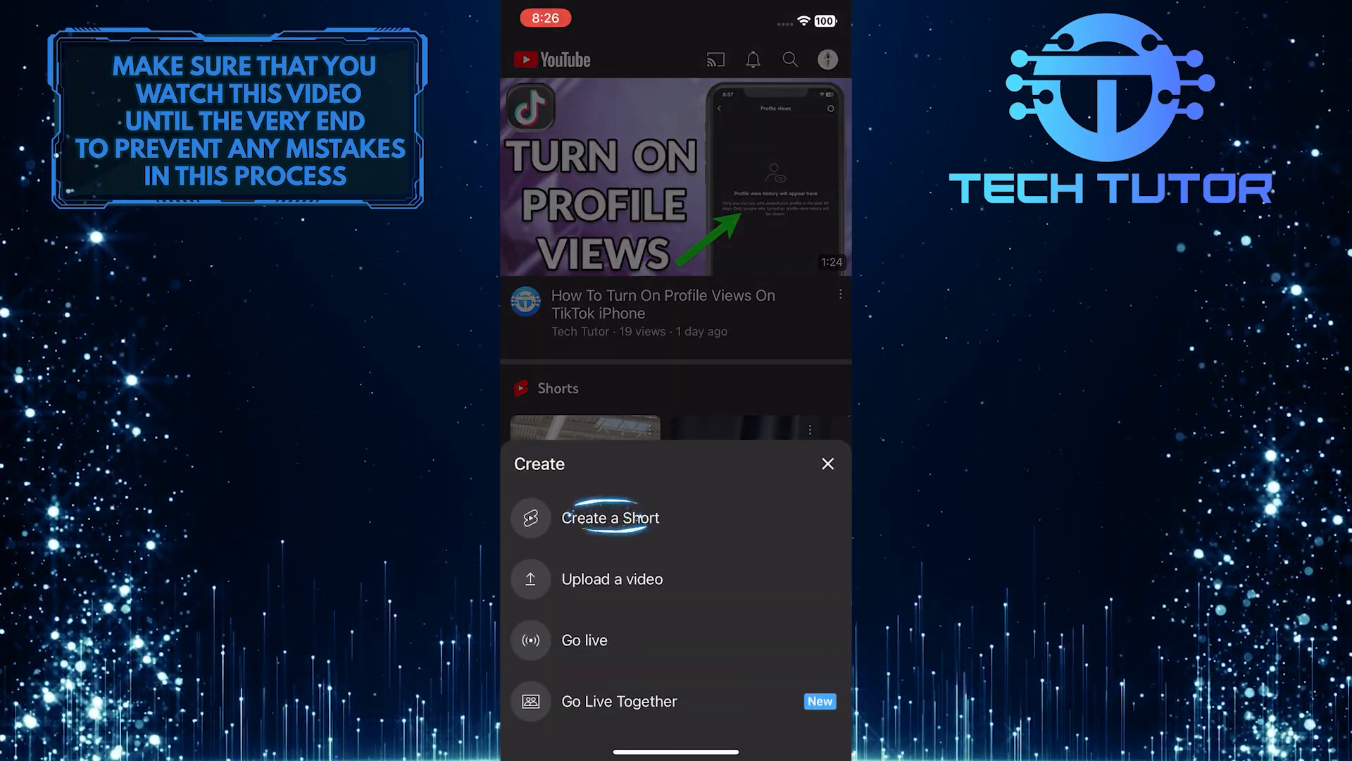
pyautogui.click(610, 519)
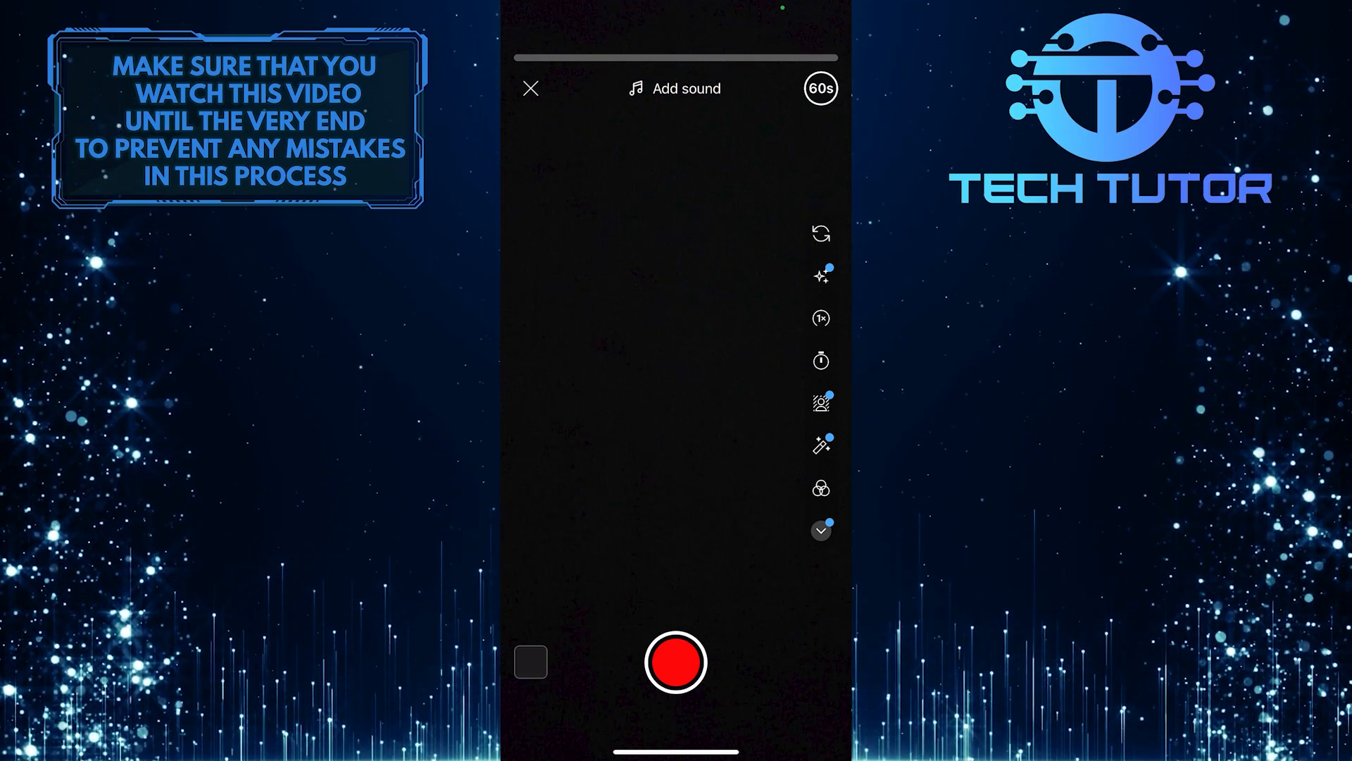
# Add the recommended track MONEY by LISA as the Short's sound.
pyautogui.click(685, 87)
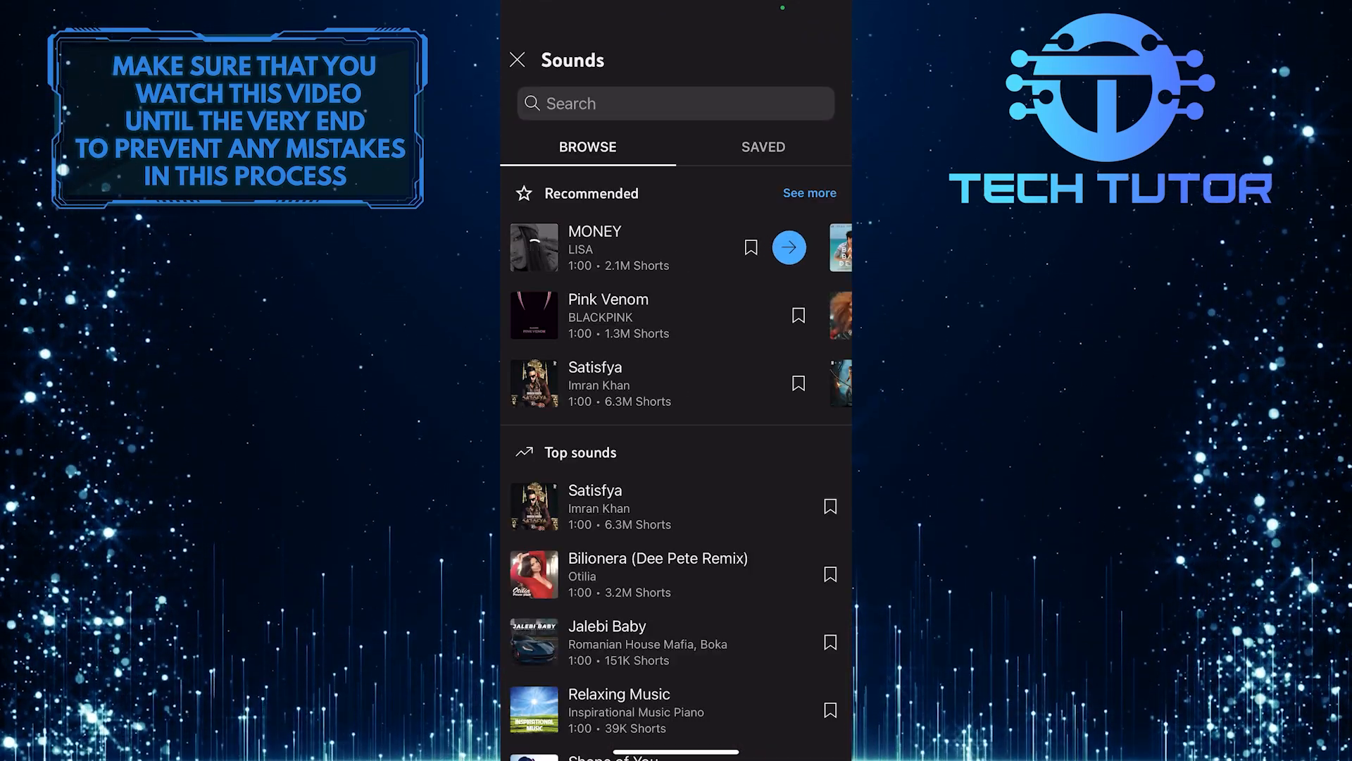
pyautogui.click(789, 247)
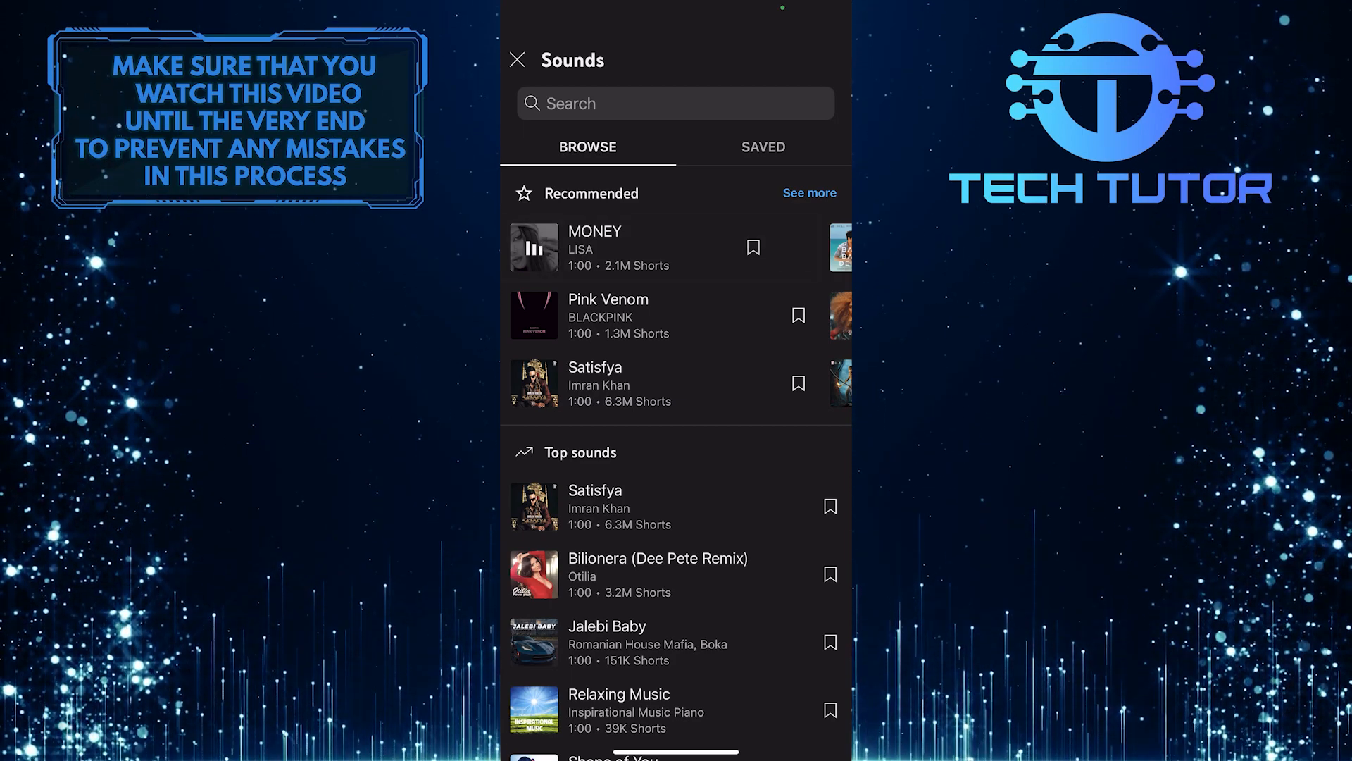
pyautogui.click(594, 248)
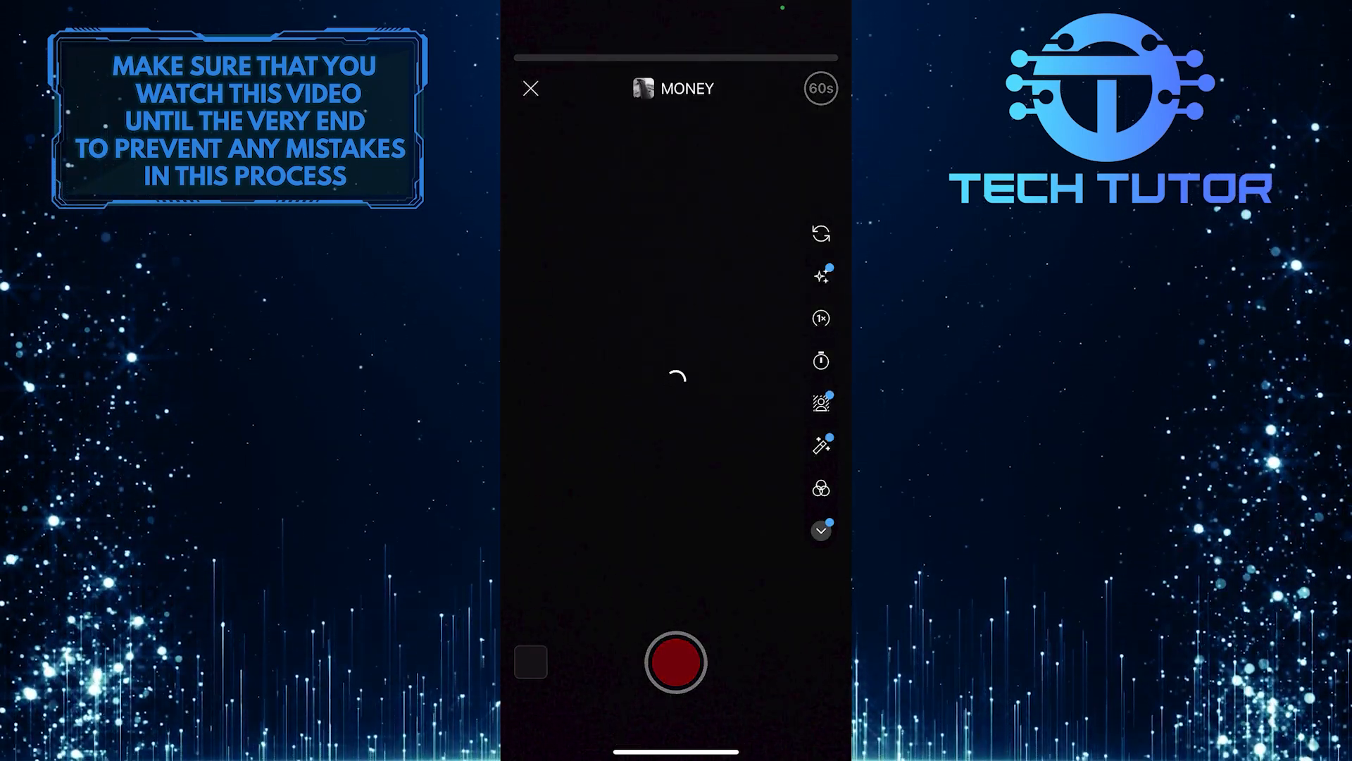